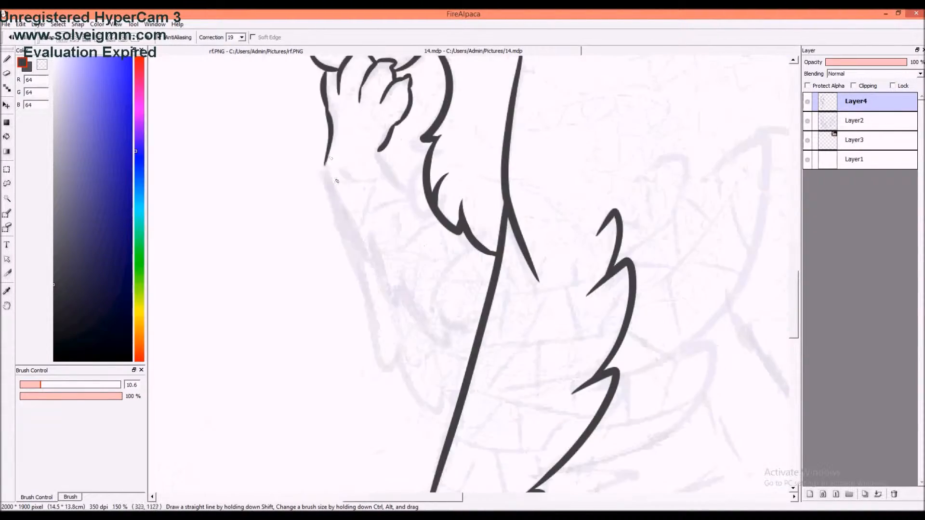
{"action": "scroll", "scroll_direction": "down", "scroll_amount": 3}
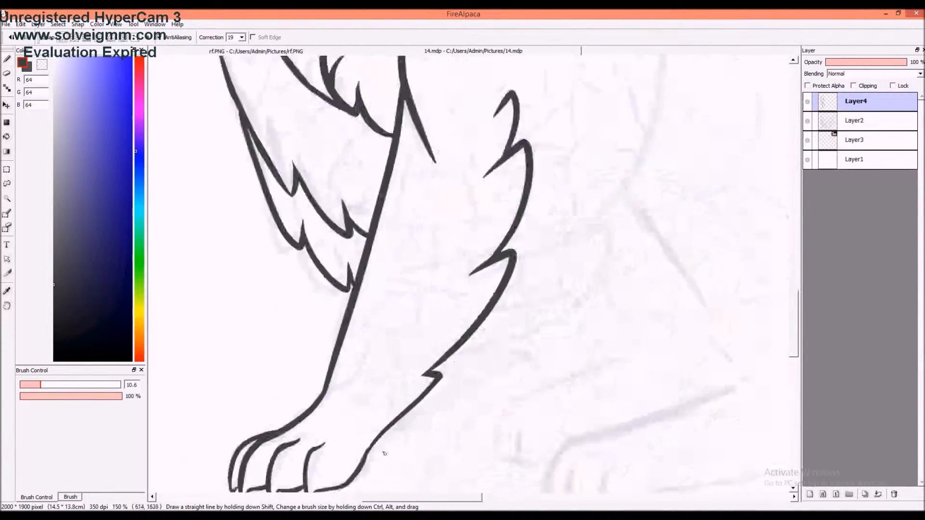